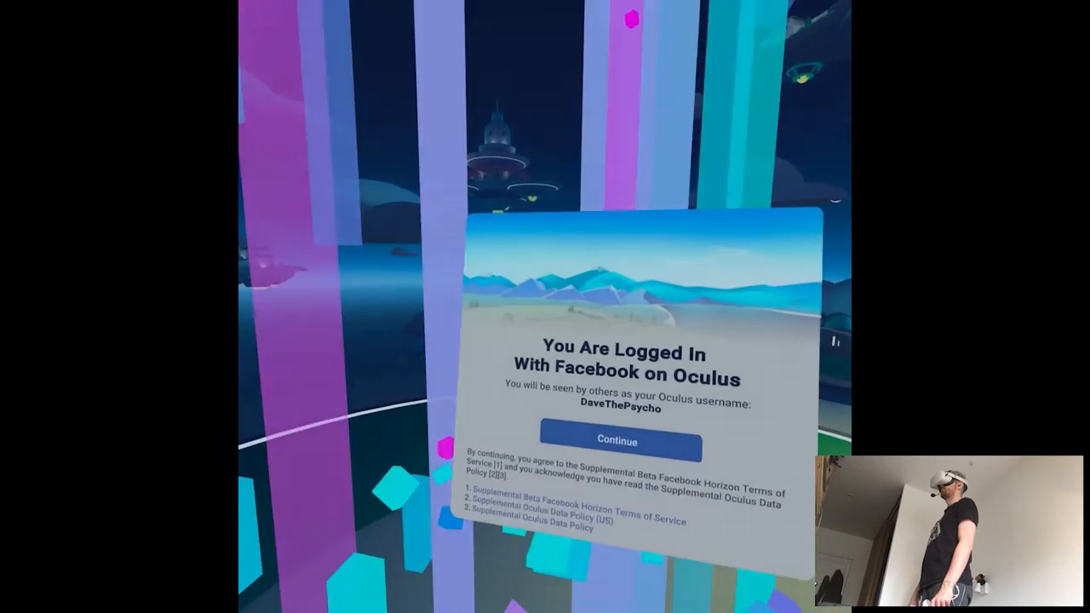
Accept the 'You Are Logged In With Facebook on Oculus' notice with Continue
click(616, 441)
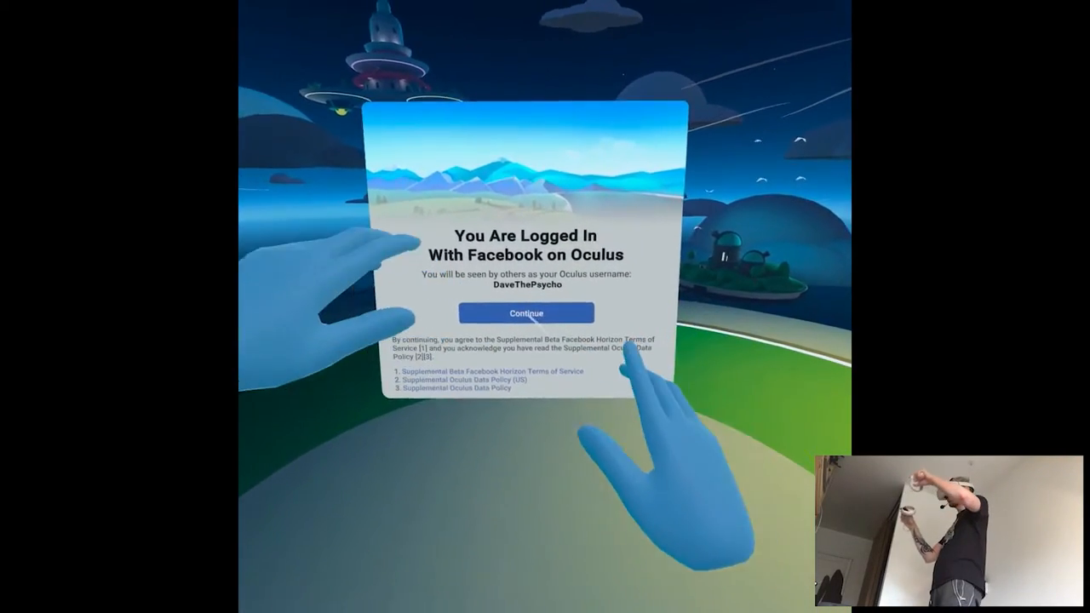
click(527, 312)
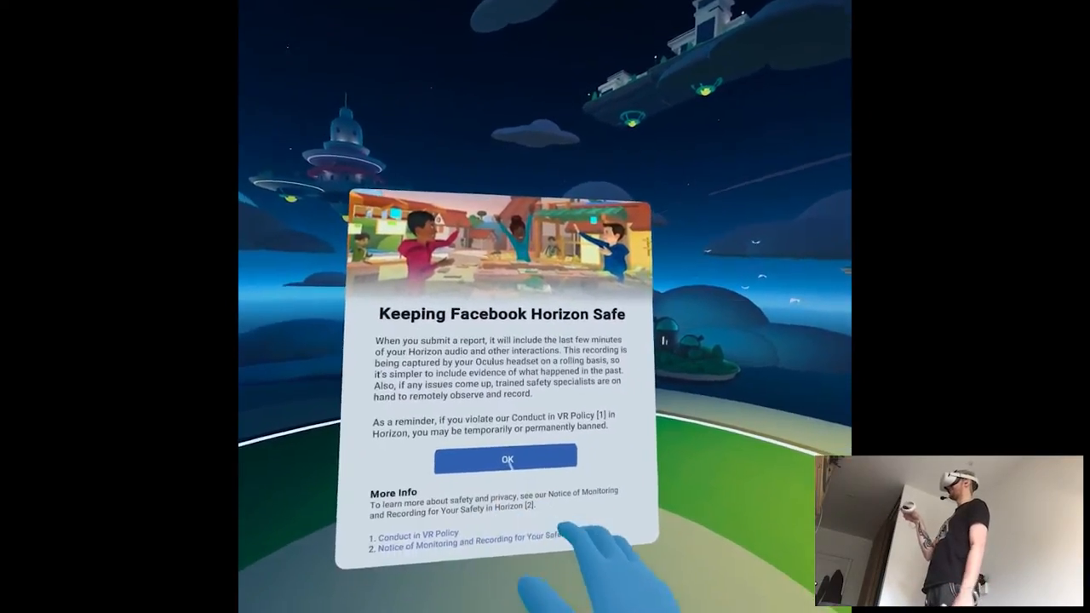
Acknowledge the 'Keeping Facebook Horizon Safe' safety and reporting notice with OK
click(505, 458)
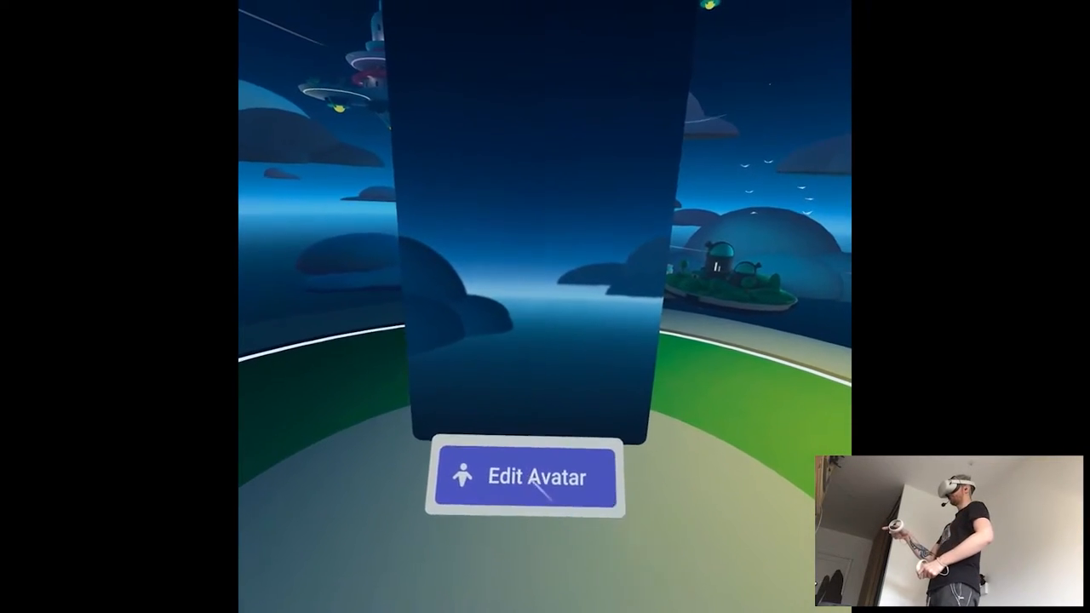
Skip the Edit Avatar preview and enter the starting plaza
click(527, 476)
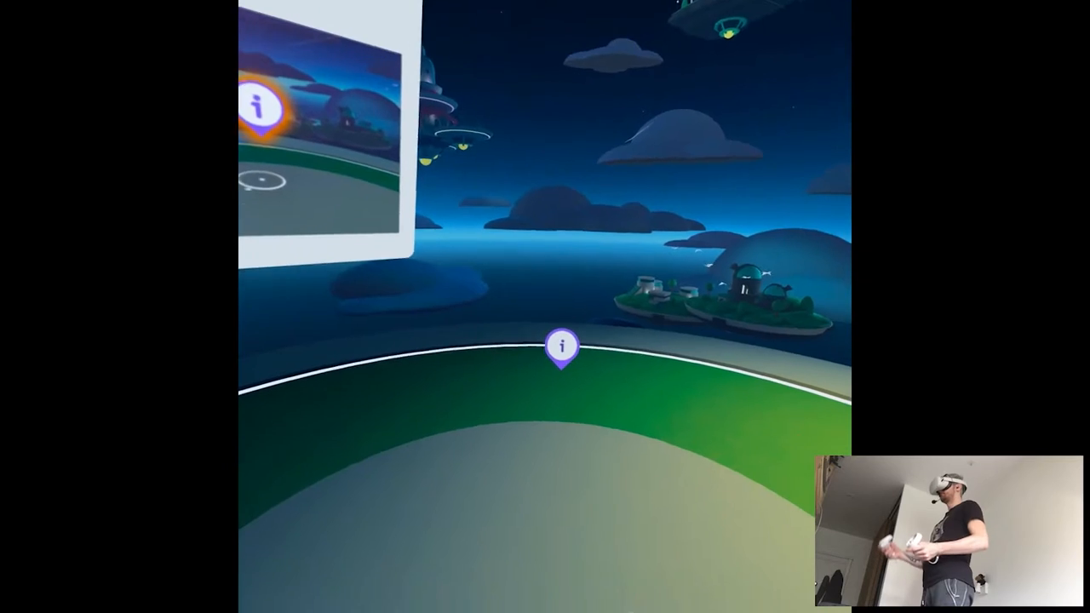
From the info marker, step through the Microphone, Safe Zone and You're in Control cards
click(564, 347)
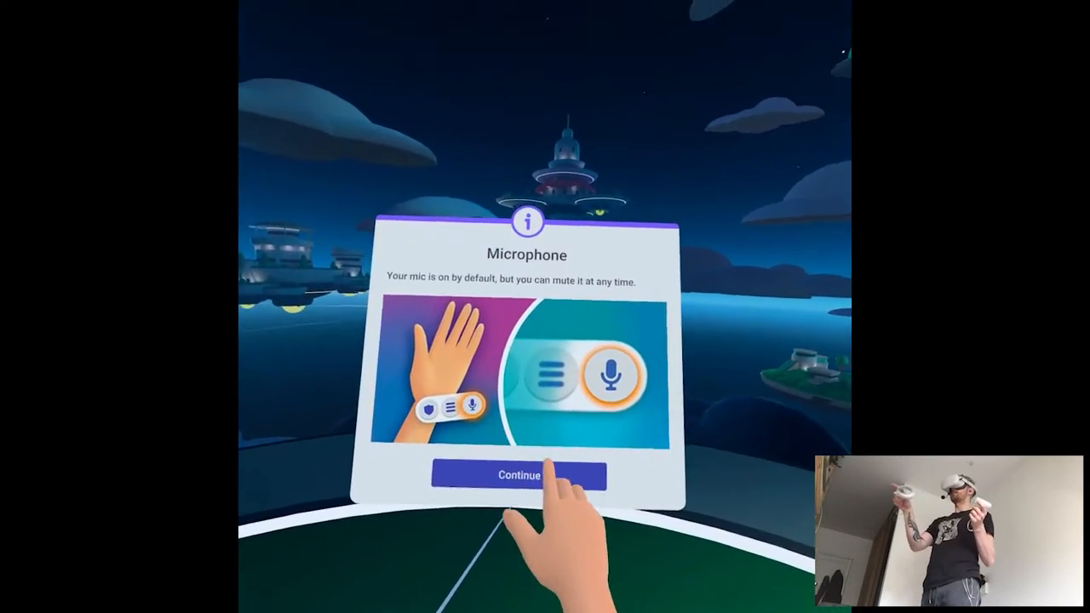
click(529, 476)
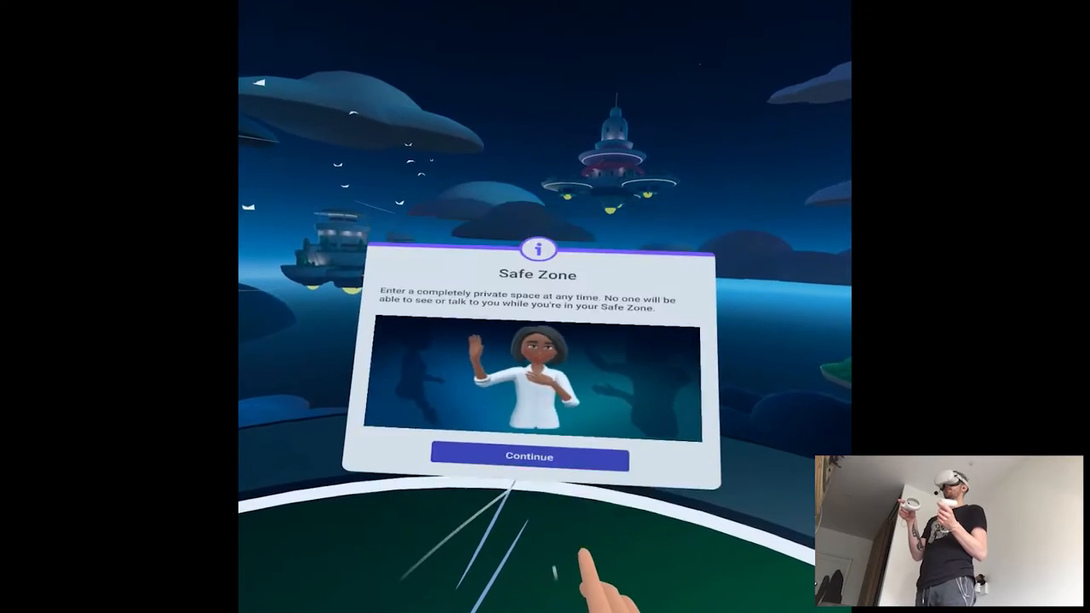
click(528, 457)
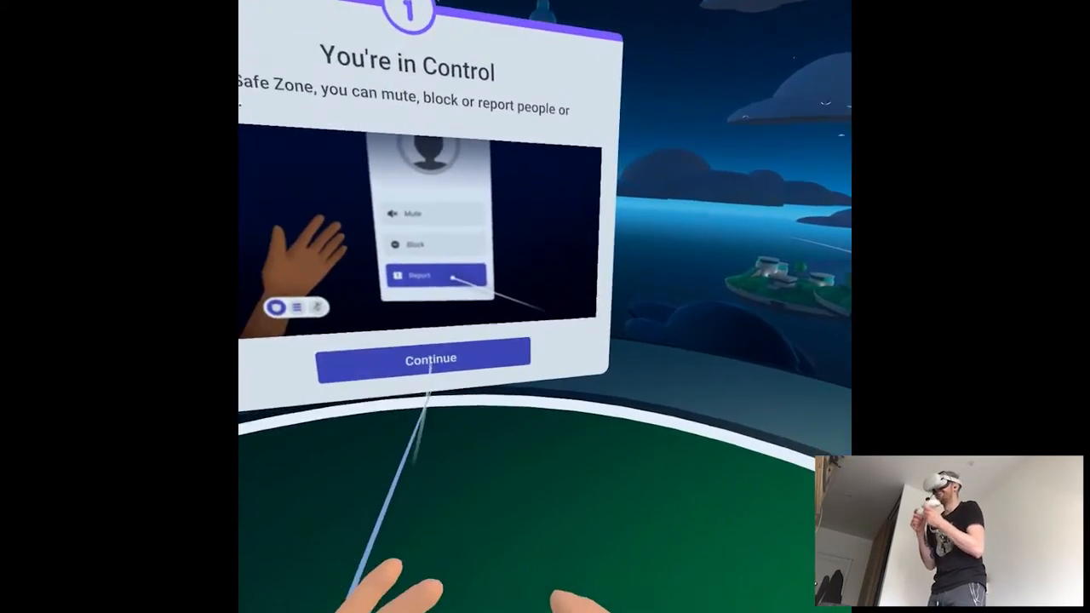
click(430, 358)
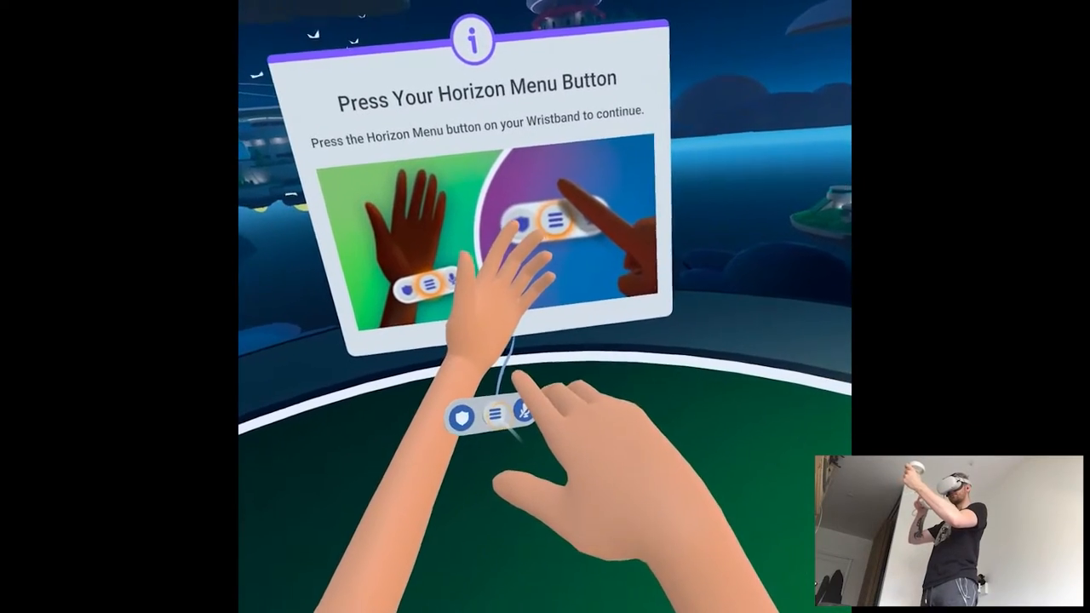
Open the Play, Attend and Hang Out menu via the wristband's Horizon Menu button
click(498, 412)
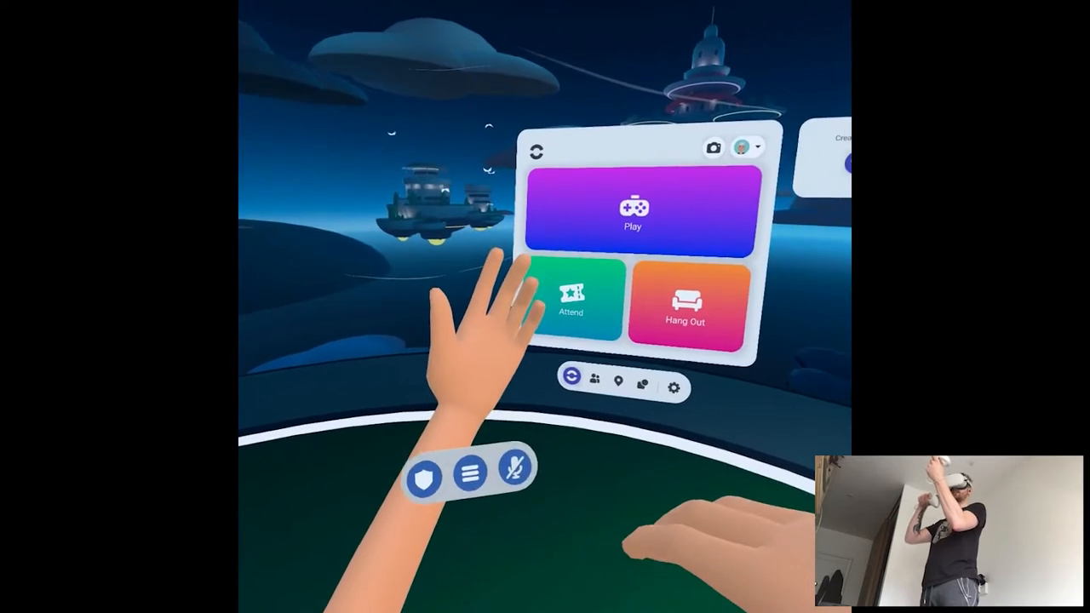
View the Movement settings under the Settings gear, then close the menu
click(674, 388)
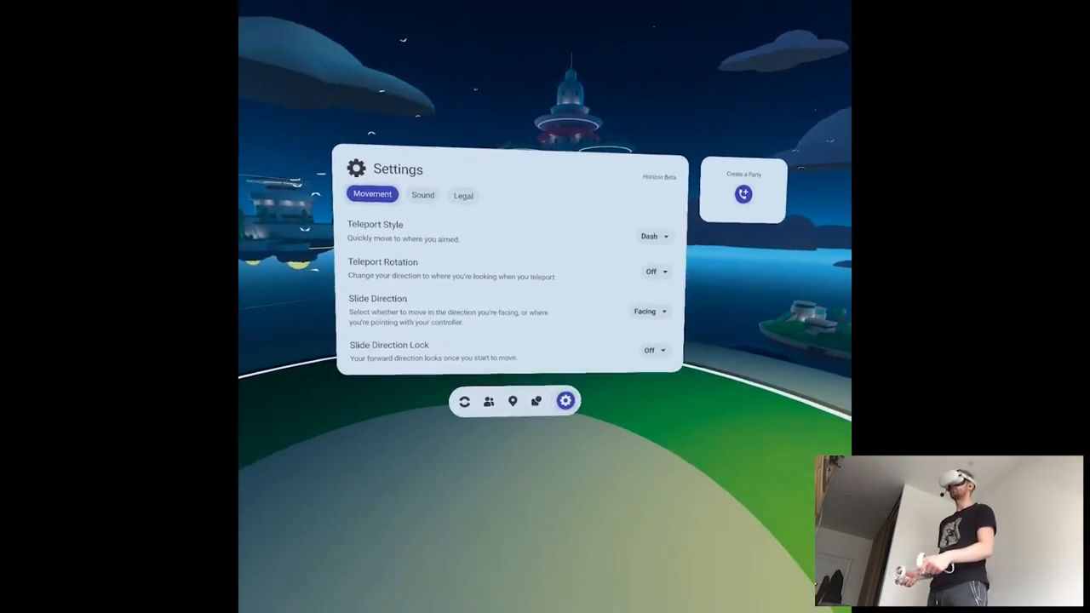
click(513, 401)
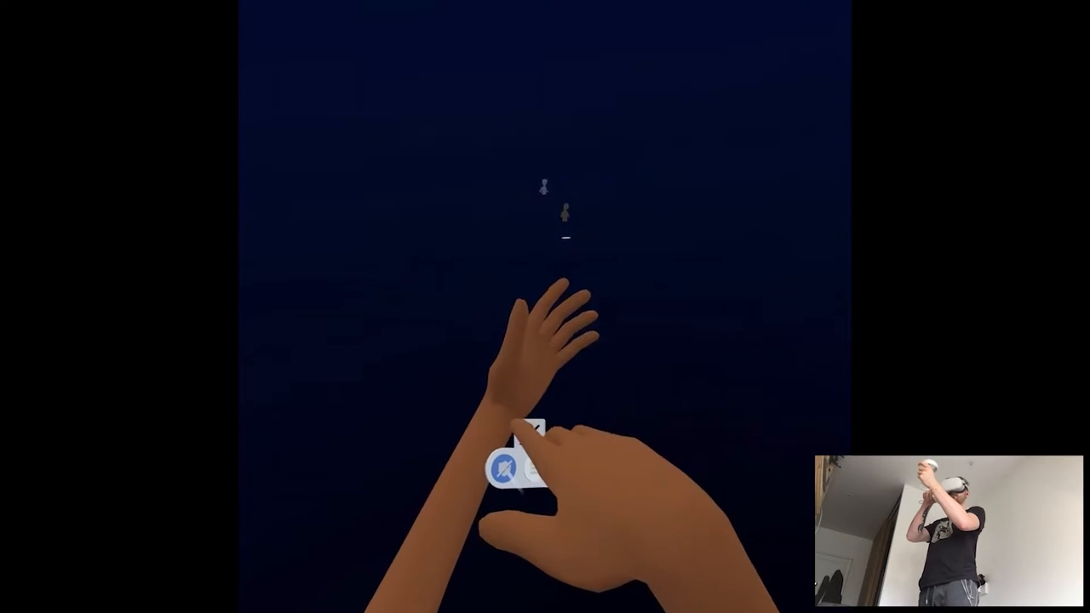
Travel to Action Island from the Popular list in Worlds
click(525, 467)
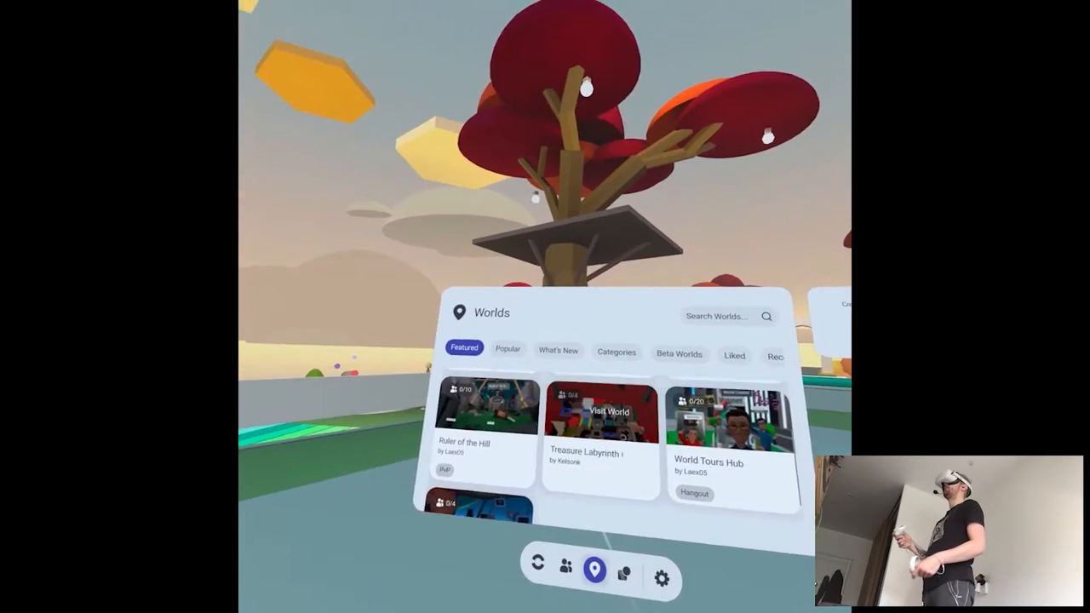
click(509, 349)
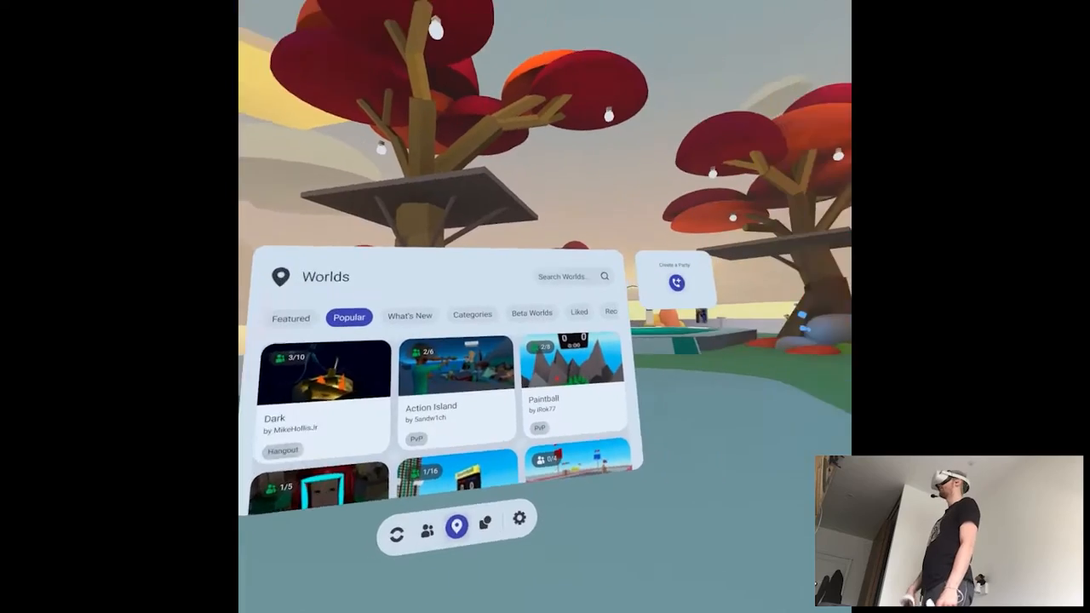
click(456, 383)
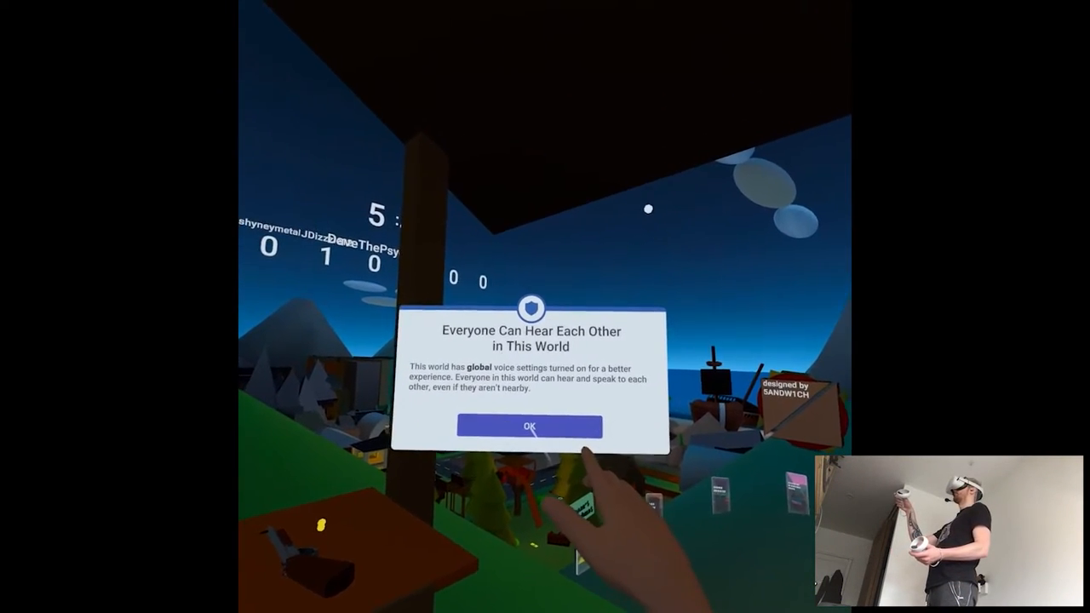
Dismiss the 'Everyone Can Hear Each Other' voice notice with OK
click(529, 425)
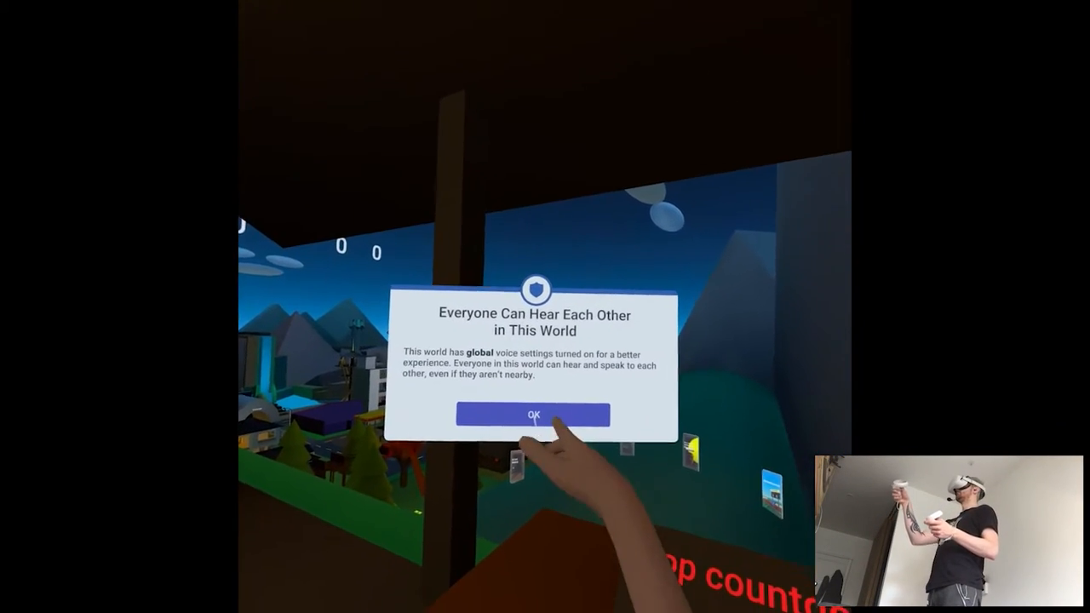
click(533, 414)
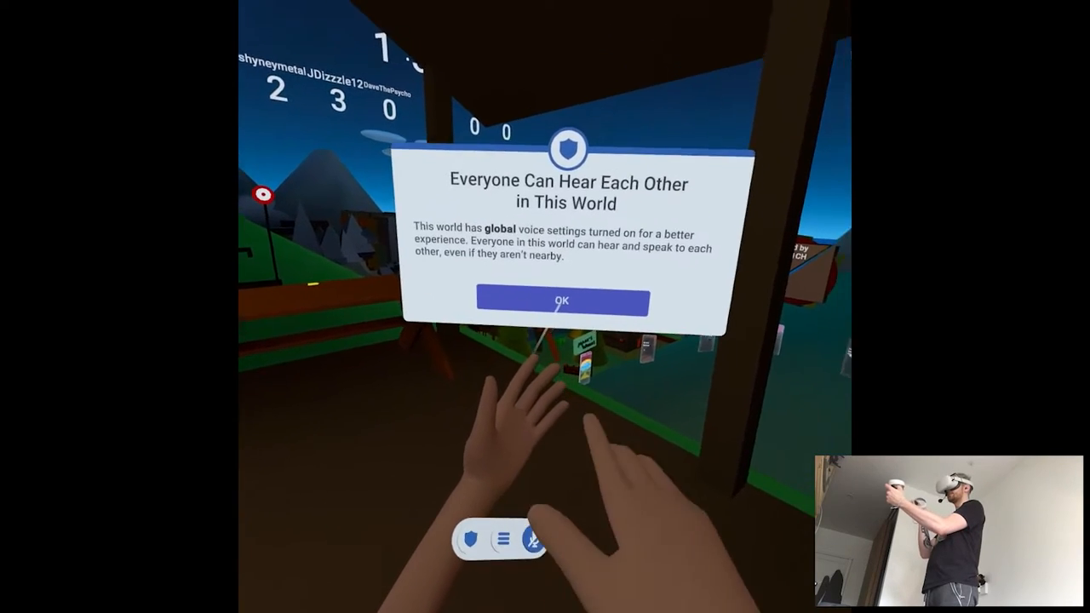
click(561, 300)
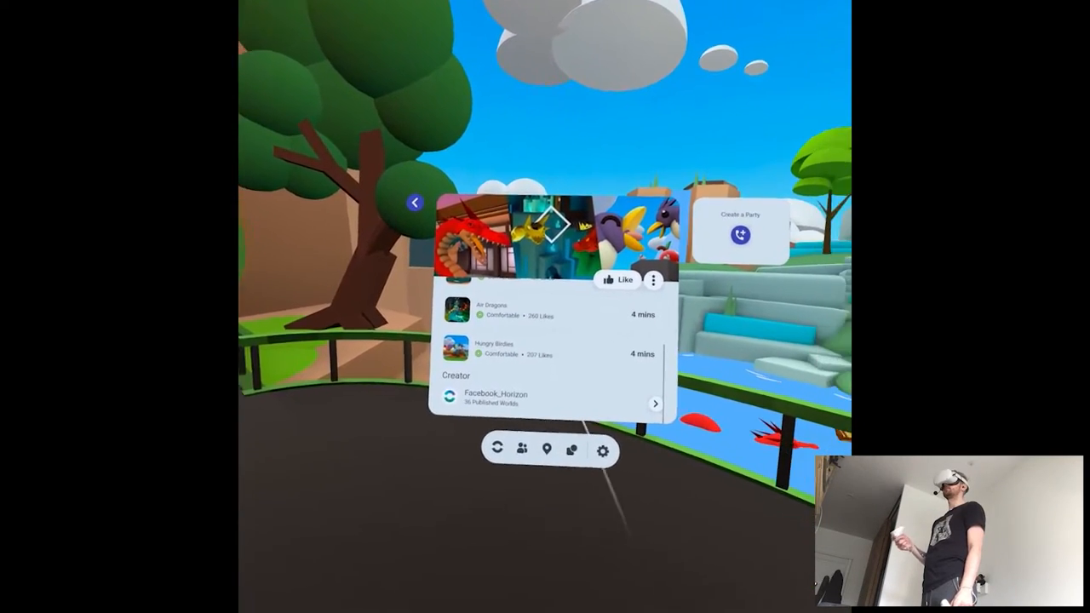
Open the Facebook_Horizon creator profile and its Creations tab
click(496, 398)
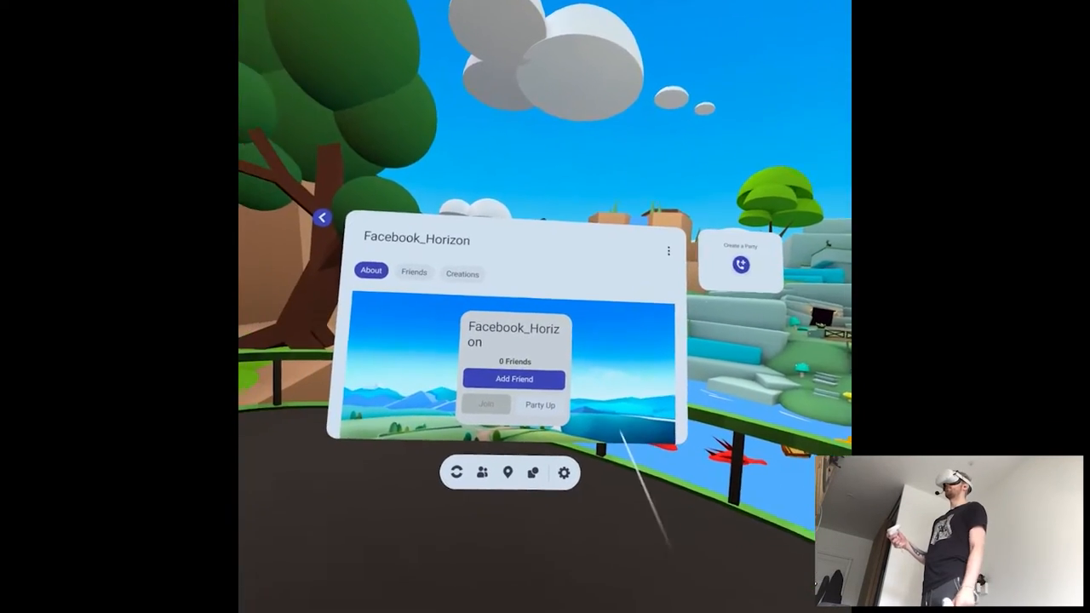
click(462, 273)
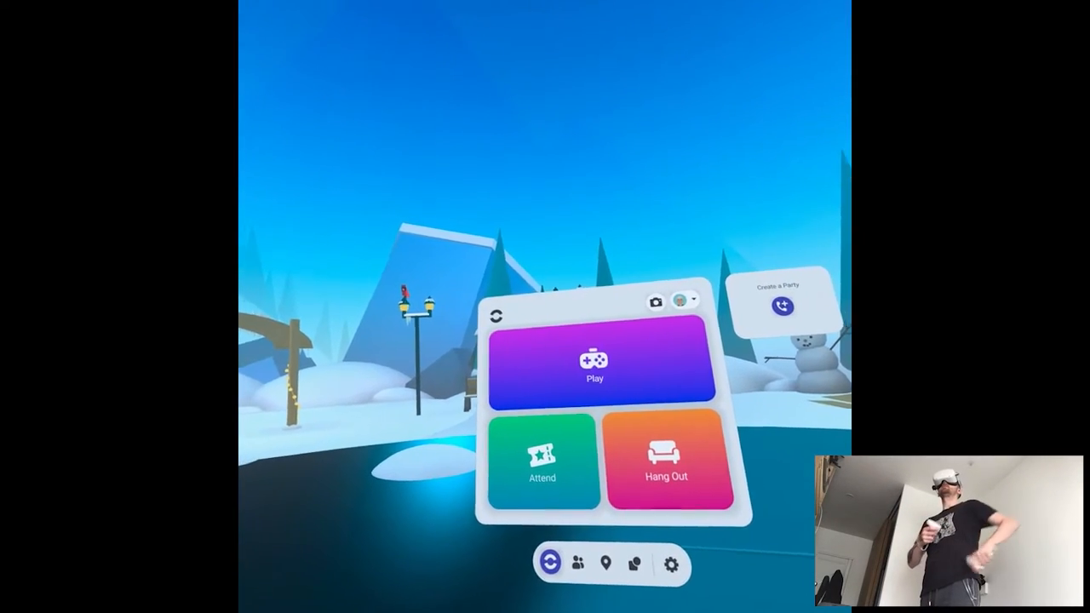
In the snow world's Home menu, choose Play, Attend or Hang Out
click(542, 460)
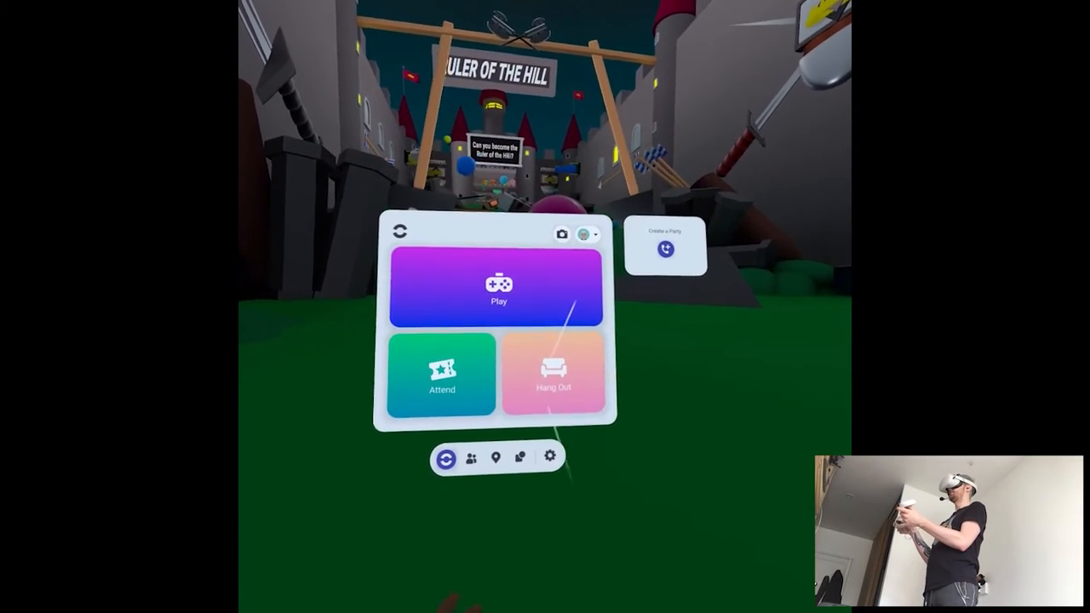
Enter the creation area from the Create tab after reaching the Ruler of the Hill castle
click(524, 457)
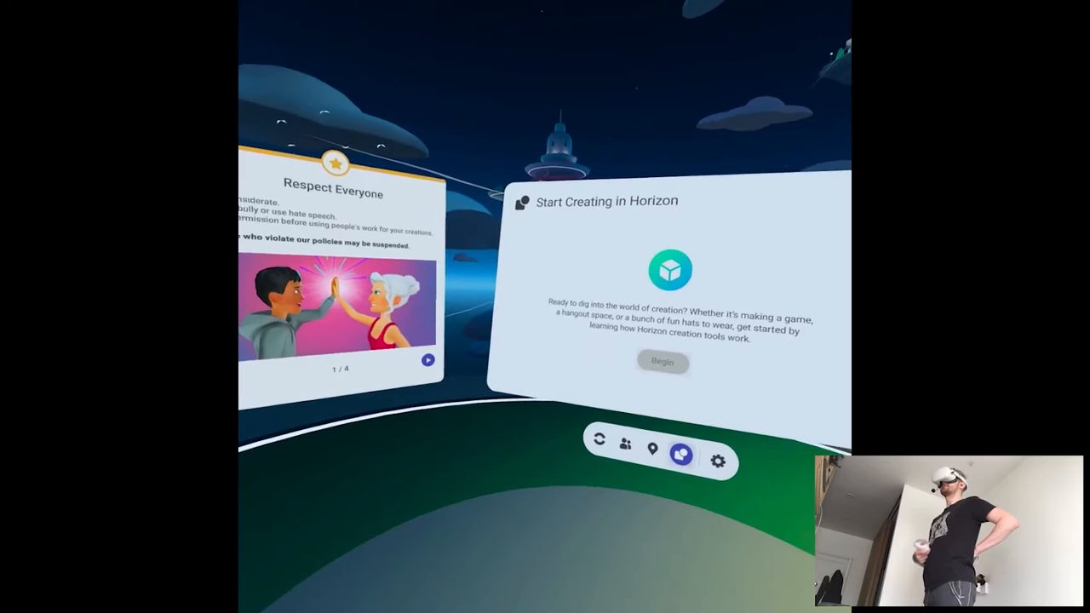
Begin the Start Creating in Horizon tutorial on the creation panel
click(663, 361)
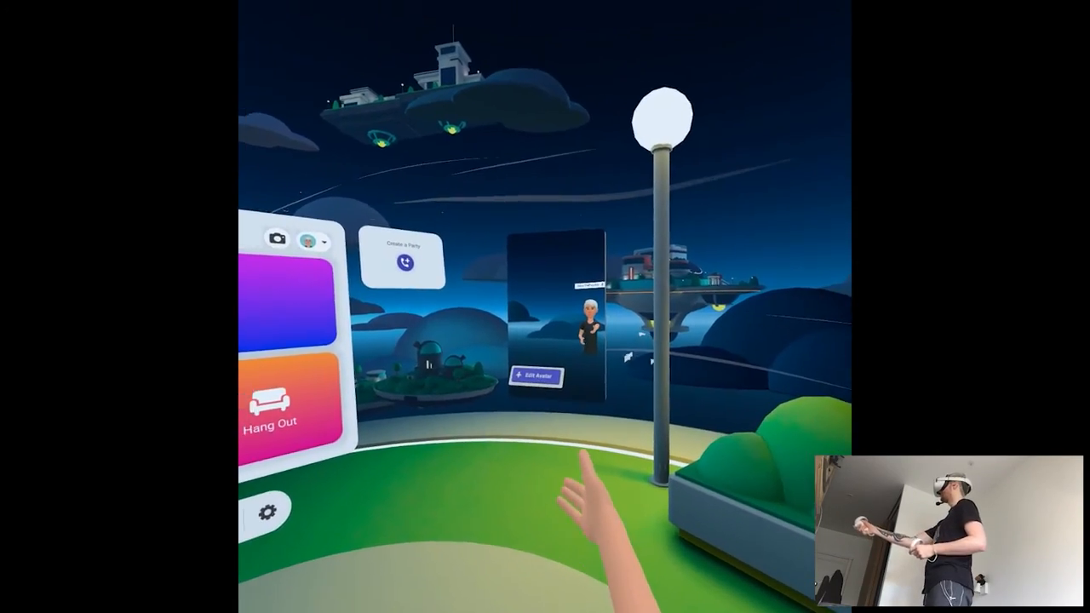
Open Edit Avatar from the mirror panel and choose the Face category
click(537, 375)
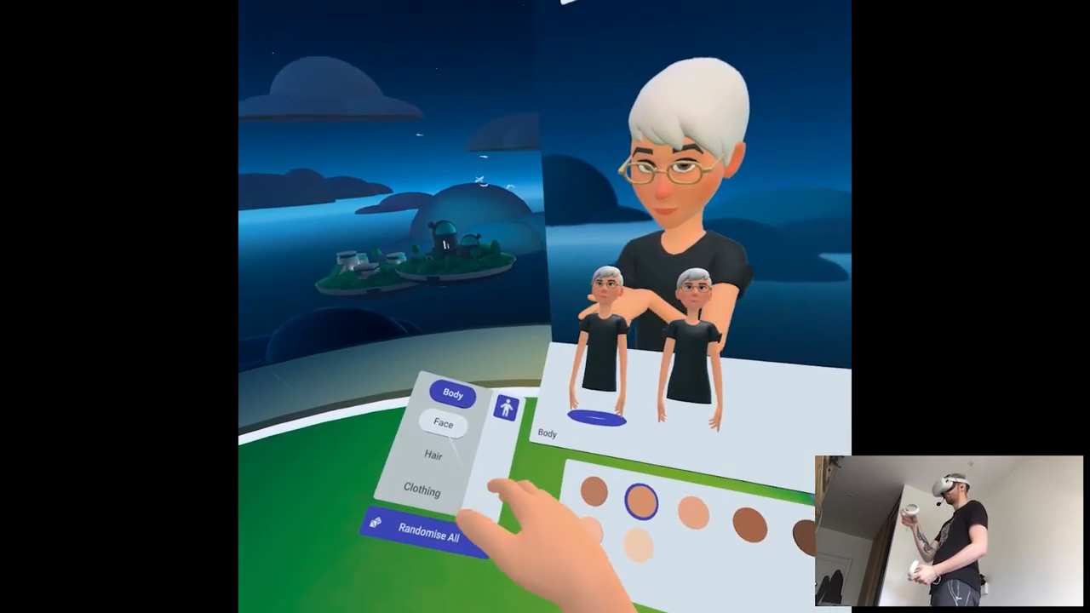
click(444, 424)
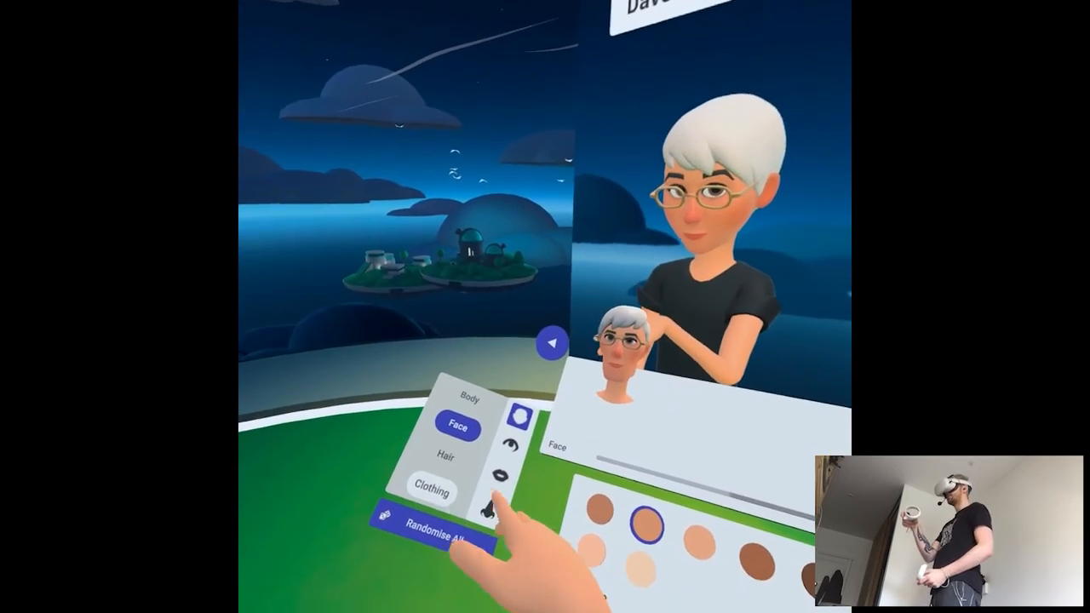